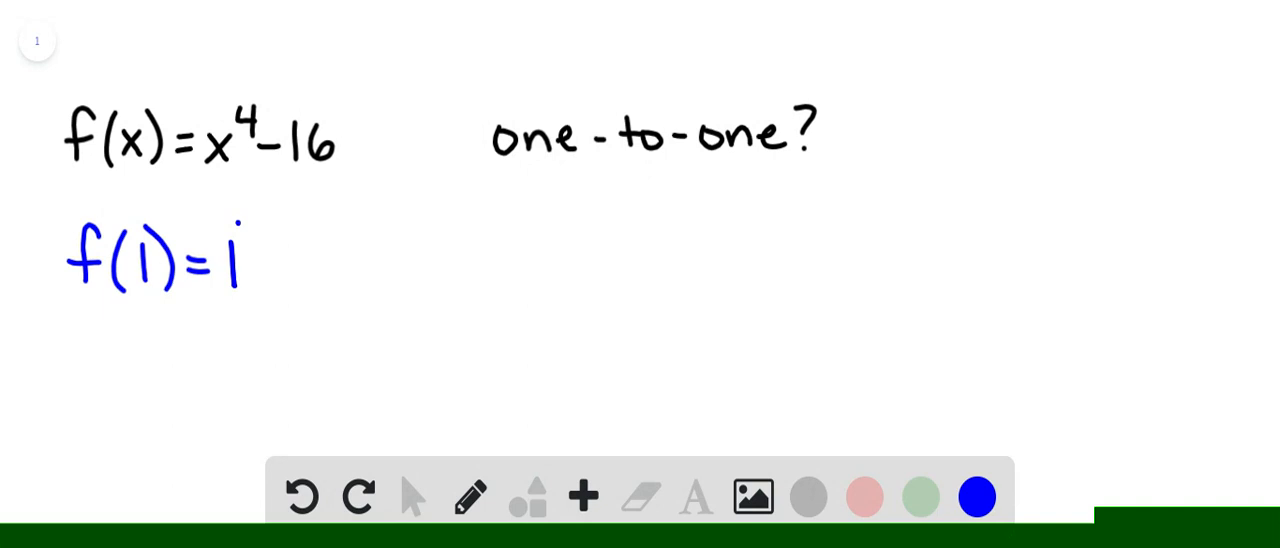
Step: Handwrite f(1) = 1^4 - 16 = -15 in blue beneath the function
drag(240, 260, 370, 260)
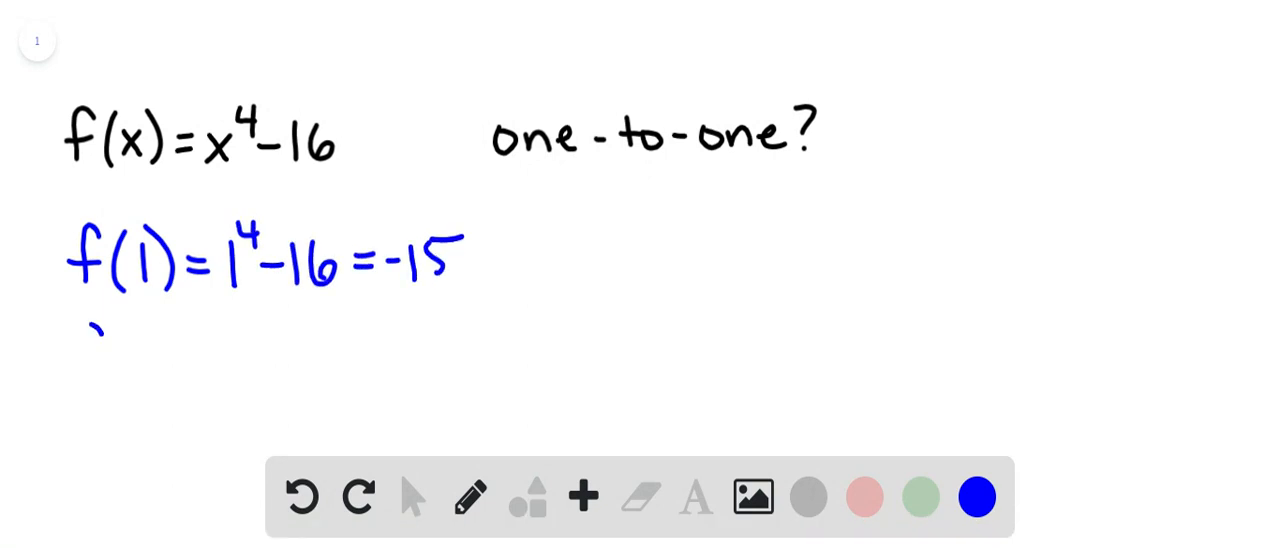
Step: Handwrite f(-1) = (-1)^4 - 16 = -15 in blue on the line below f(1)
text(f(-1)=(-1)^4-16=)
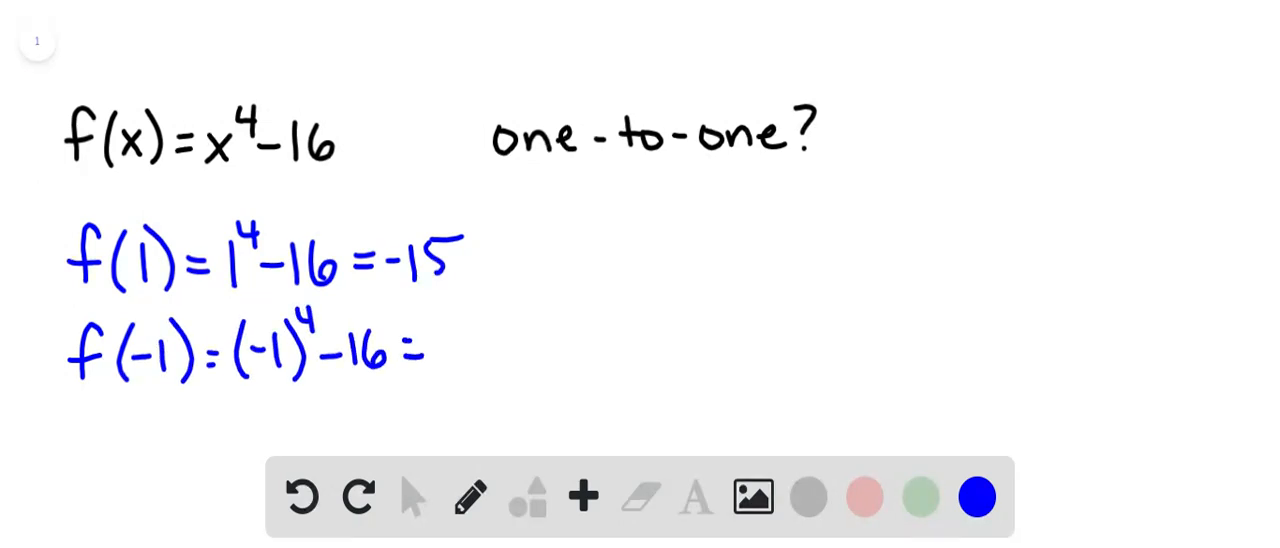
text(-15)
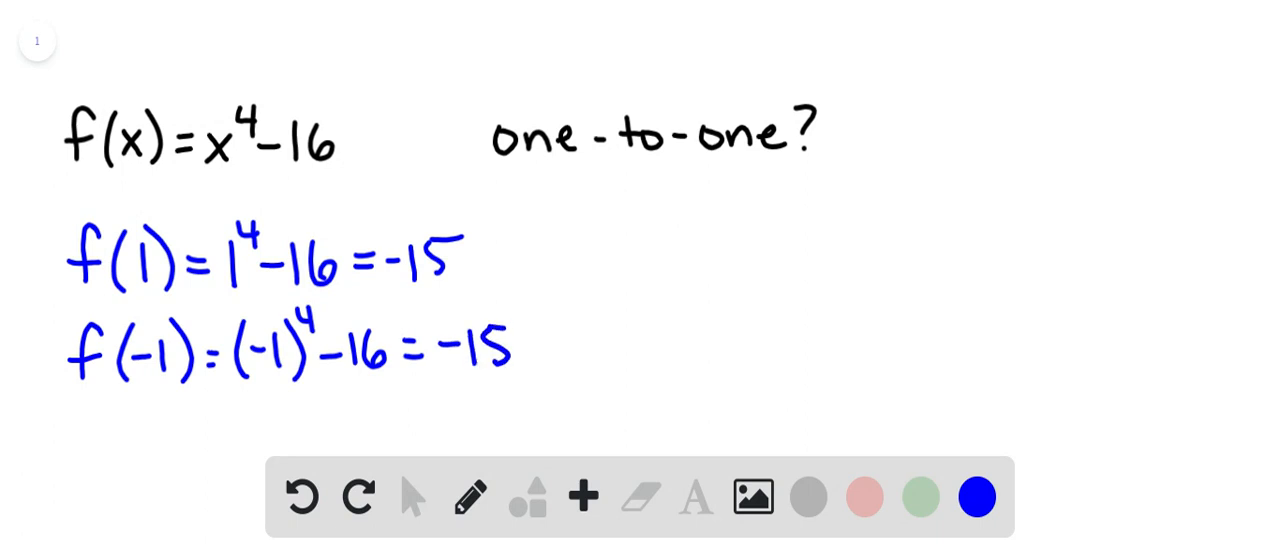